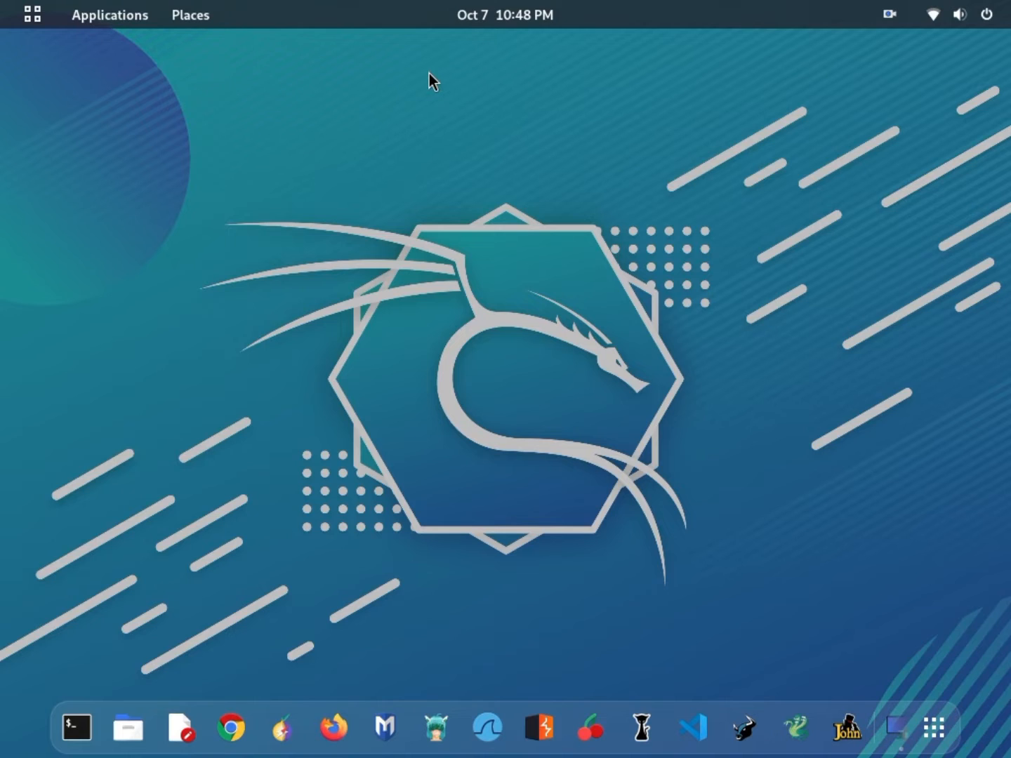
mouse_move(435, 274)
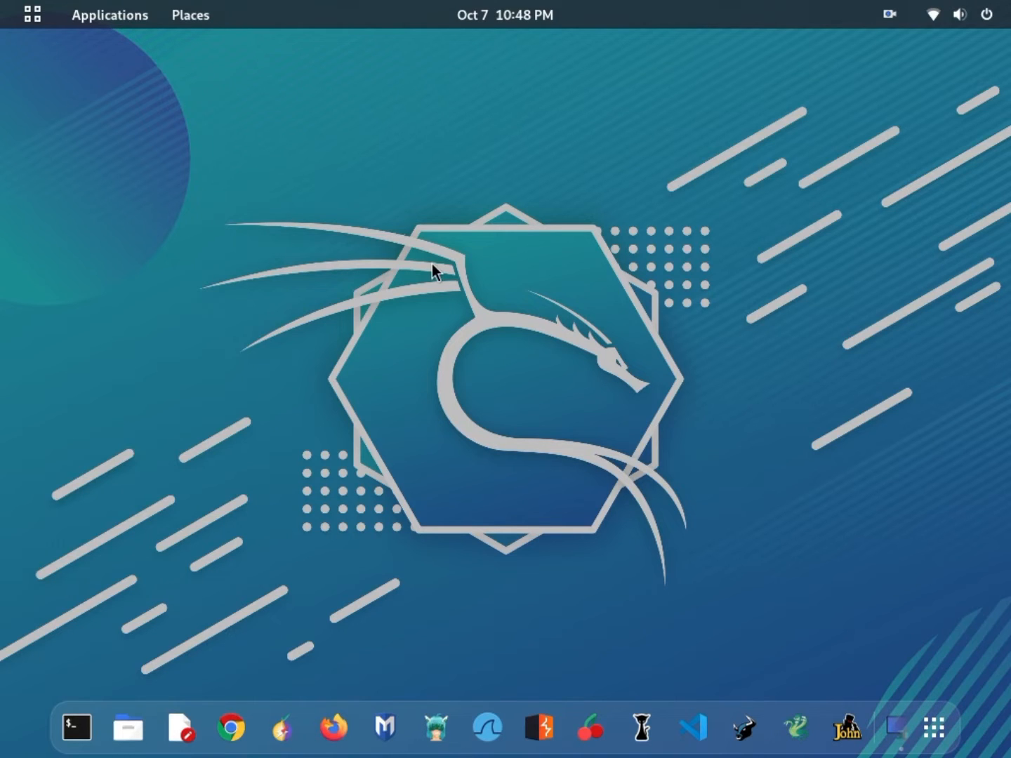
mouse_move(592, 289)
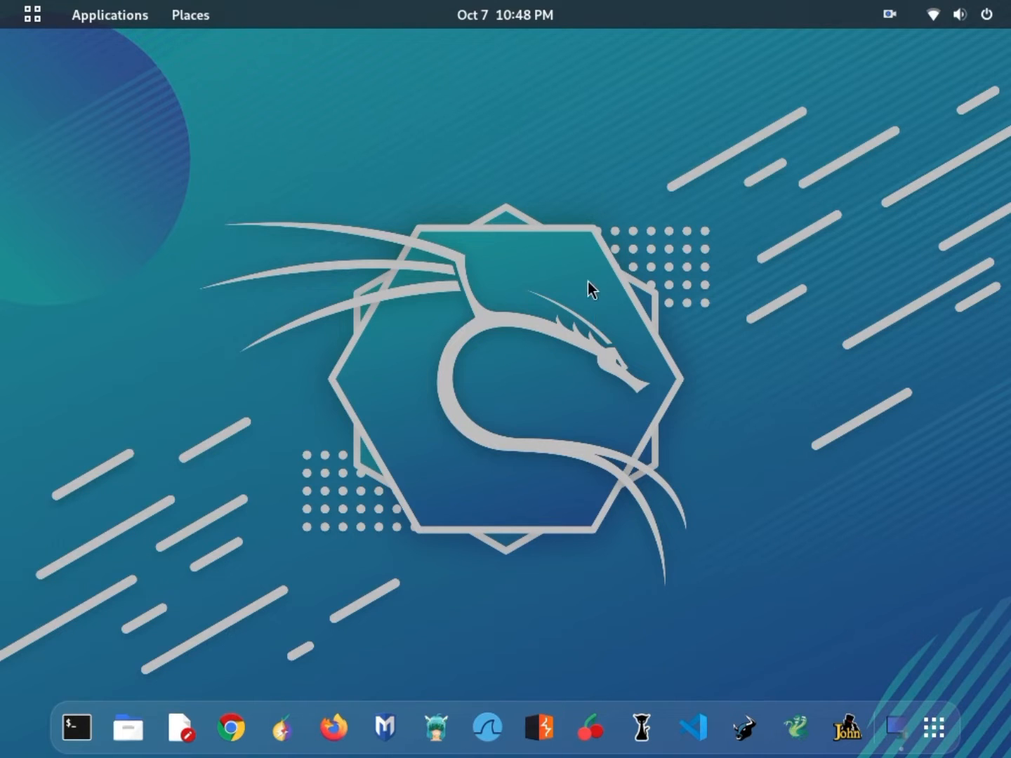
mouse_move(623, 553)
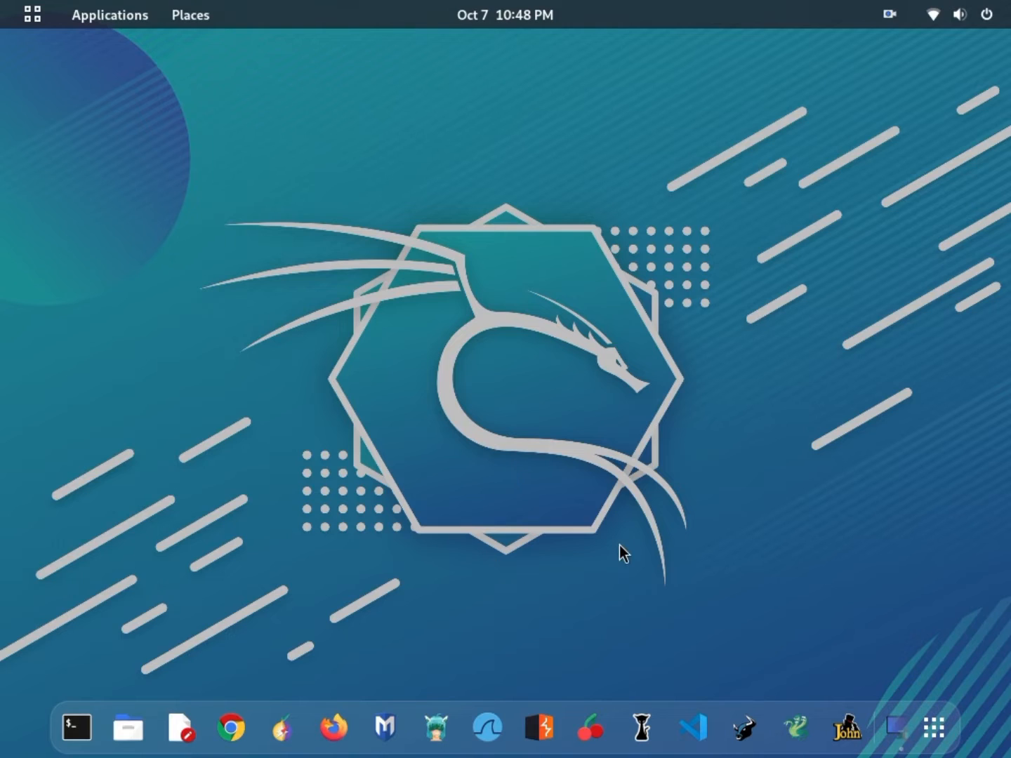
mouse_move(558, 623)
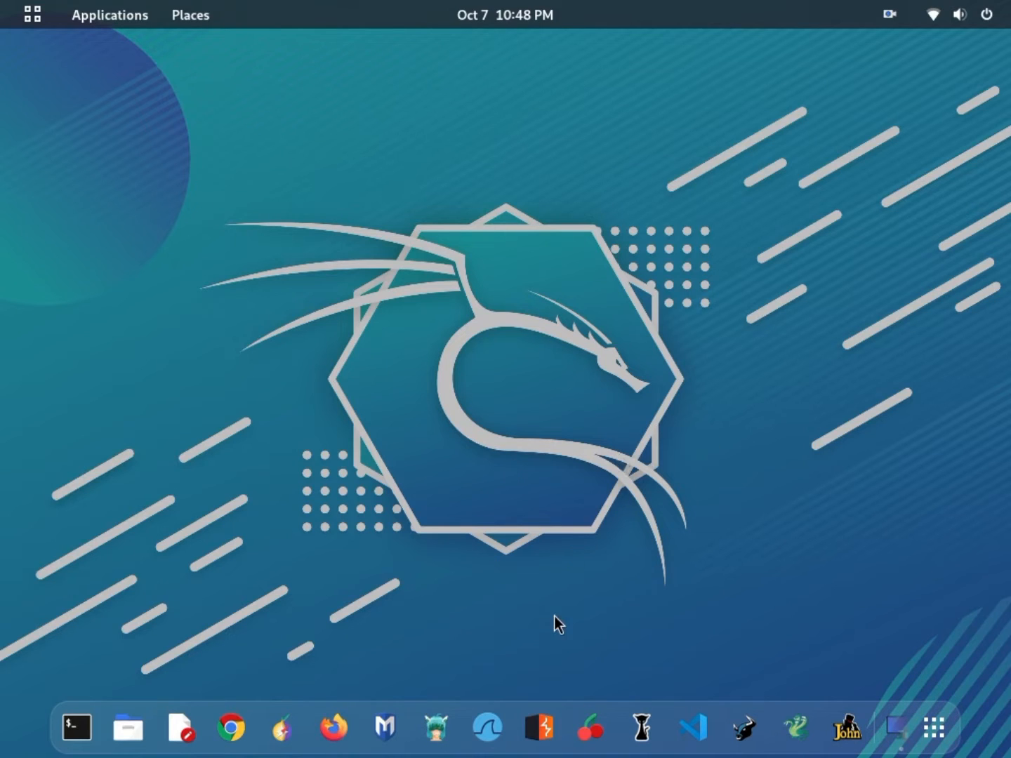
mouse_move(672, 455)
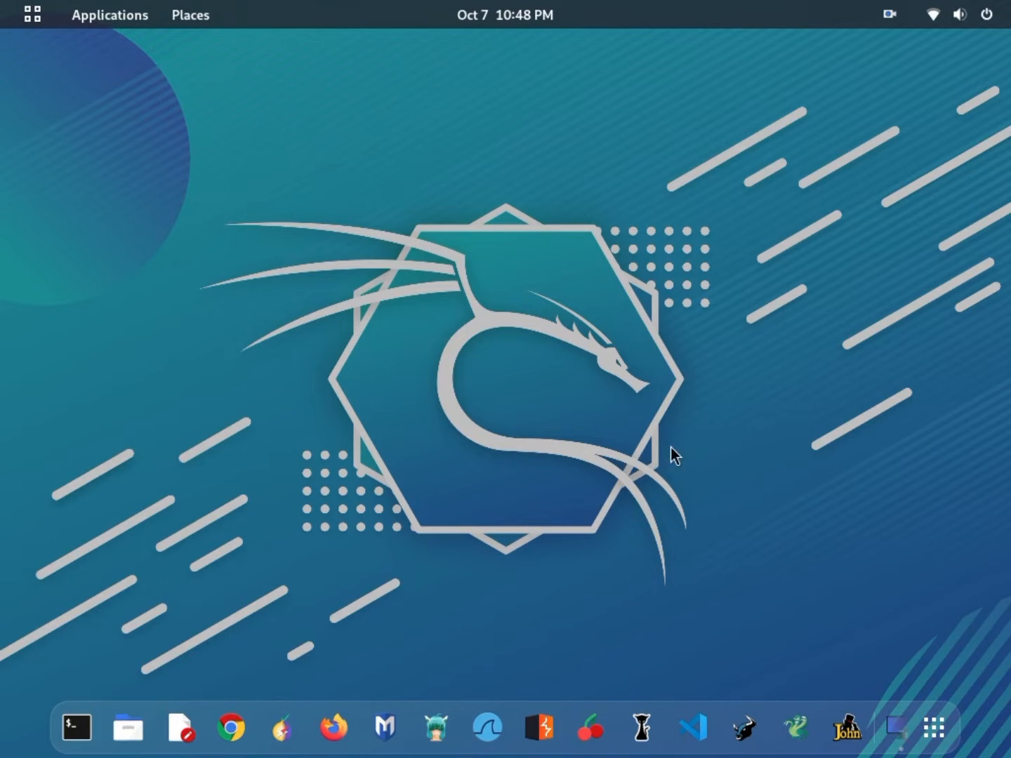
mouse_move(633, 465)
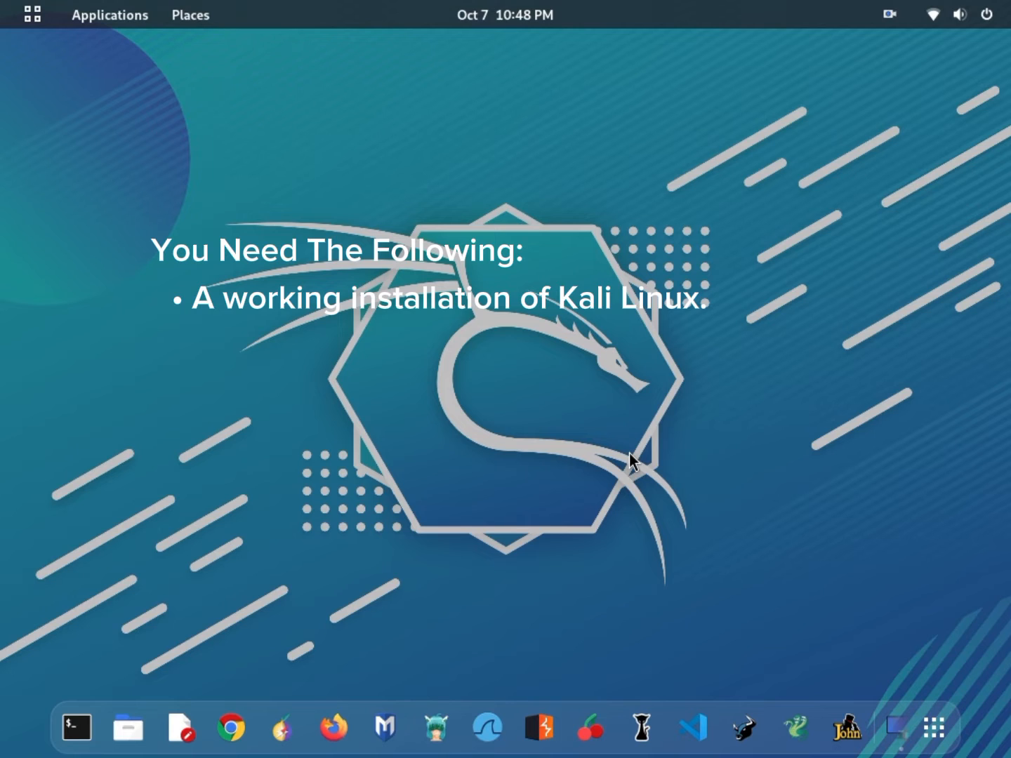
mouse_move(635, 460)
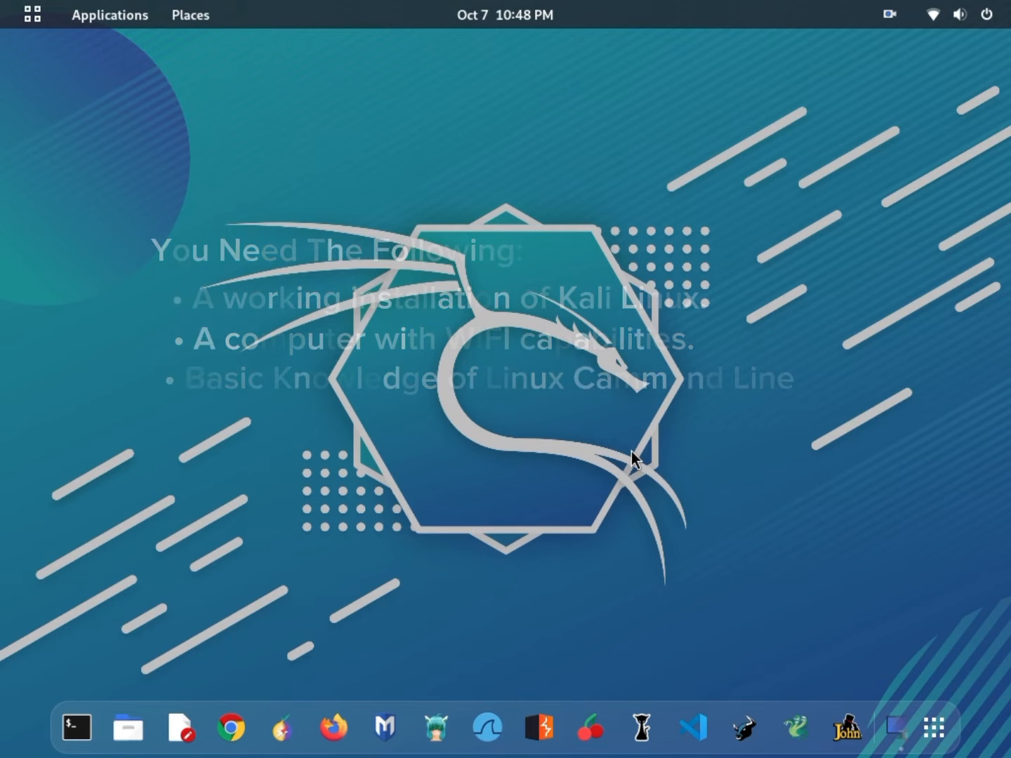
Open a new terminal and run 'sudo apt update', leaving 8 upgradable packages reported.
click(75, 727)
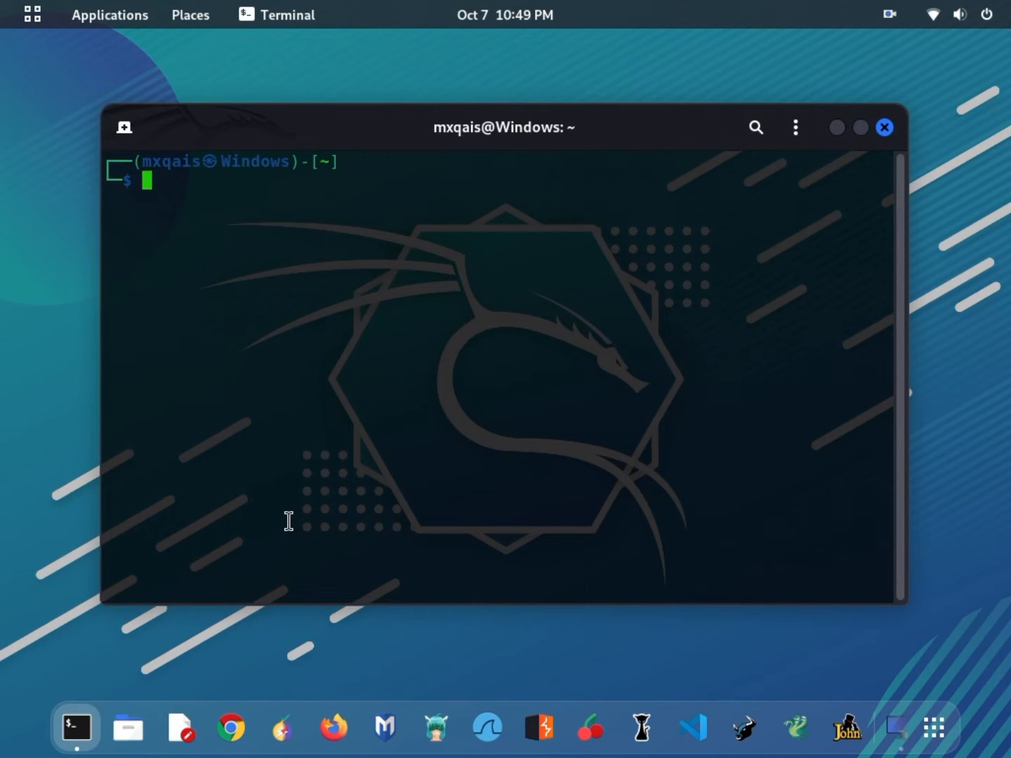
text(sudo apt autoremove)
text(sudo apt update)
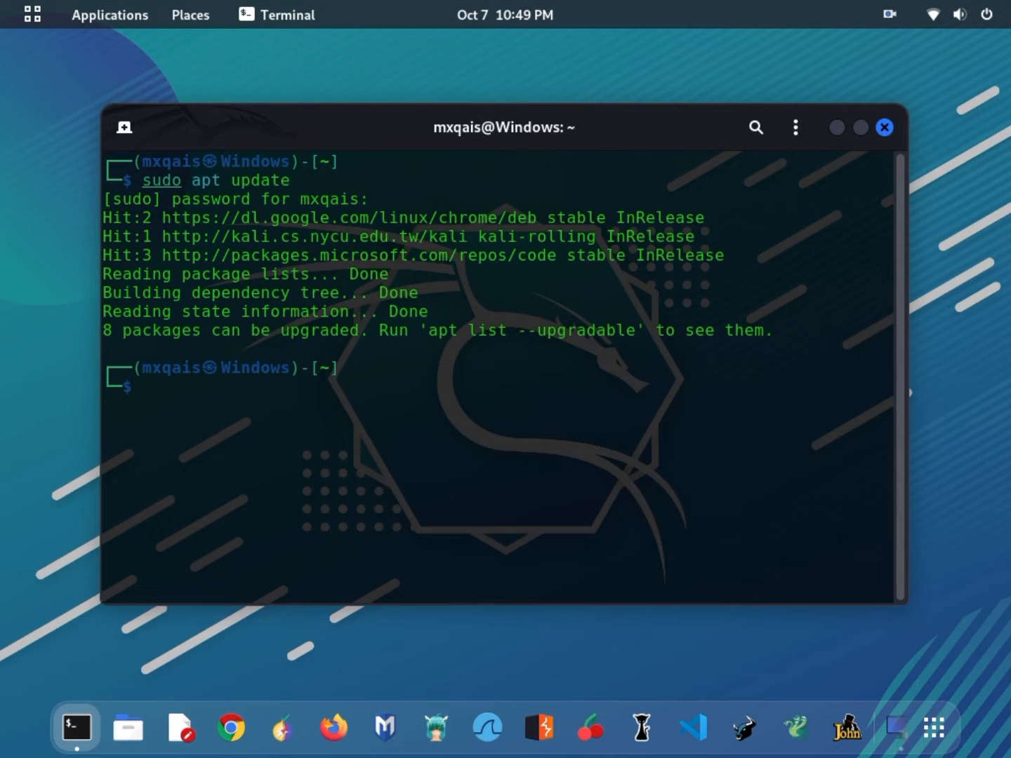
text(suo)
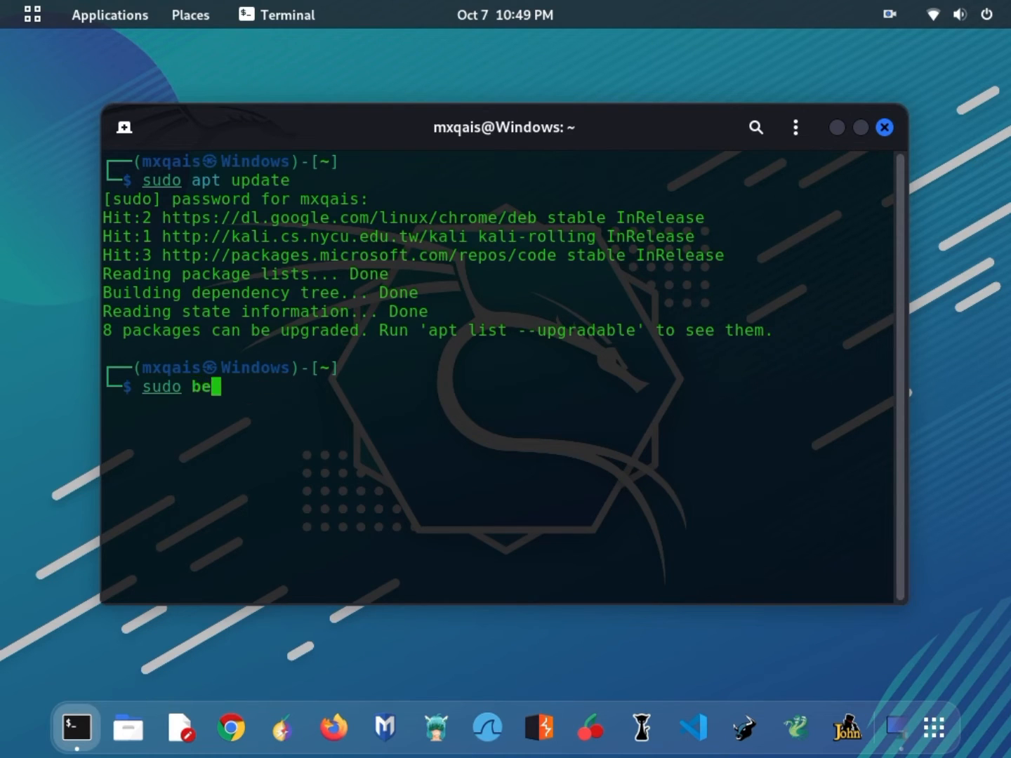
Run 'sudo bettercap' to start Bettercap v2.32.0 with its gateway monitor running.
text(tte)
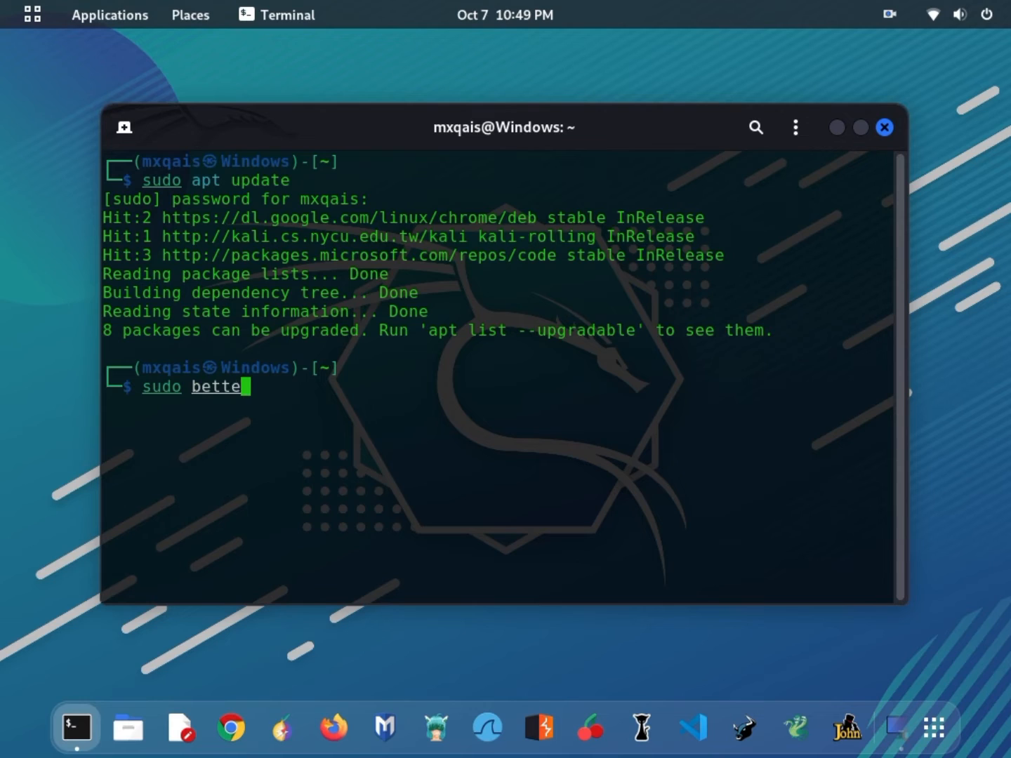
text(rcap)
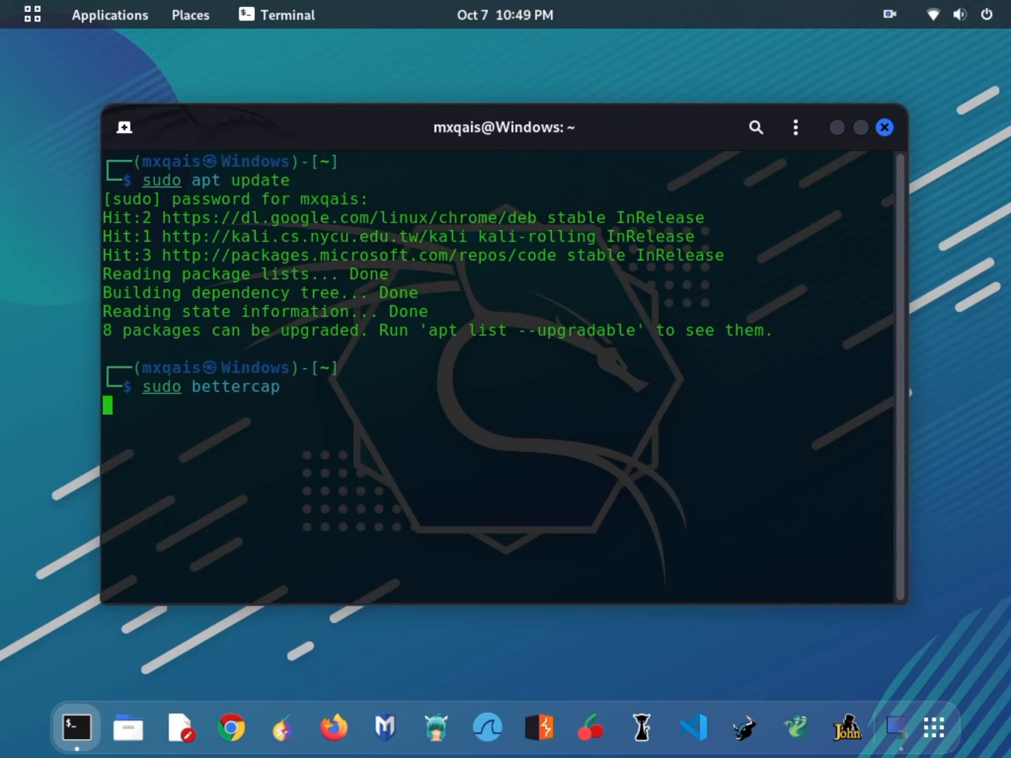
key(Return)
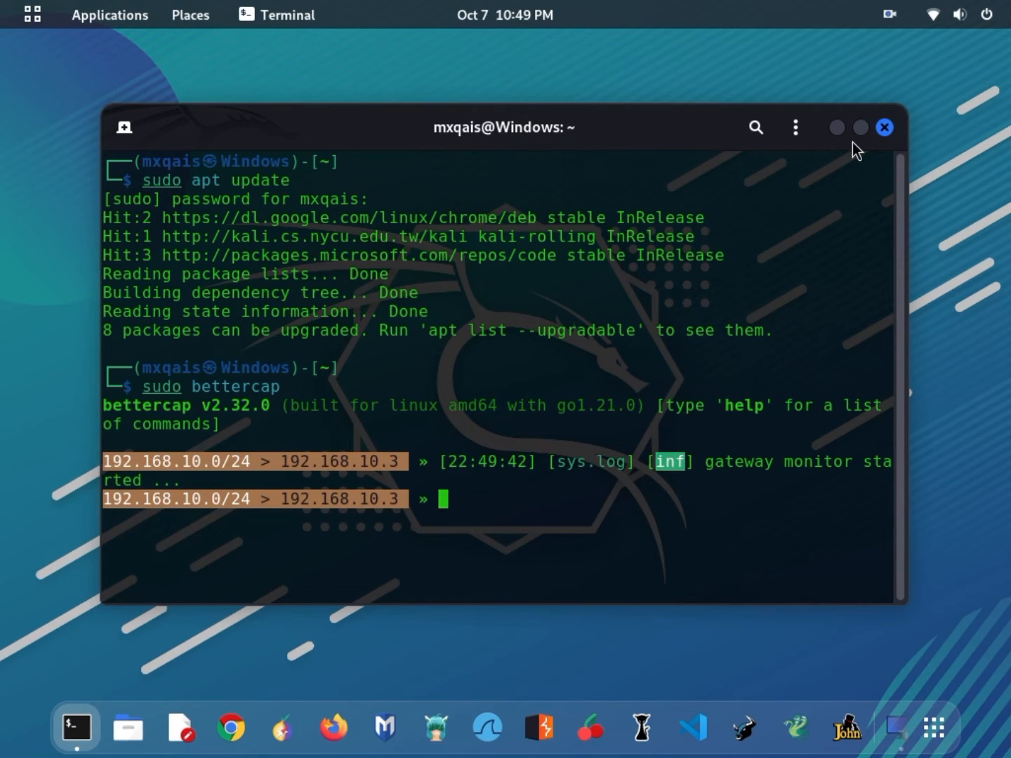
Maximize the terminal, read 'help arp.spoof', enable full-duplex spoofing, and list hosts with net.show.
click(860, 127)
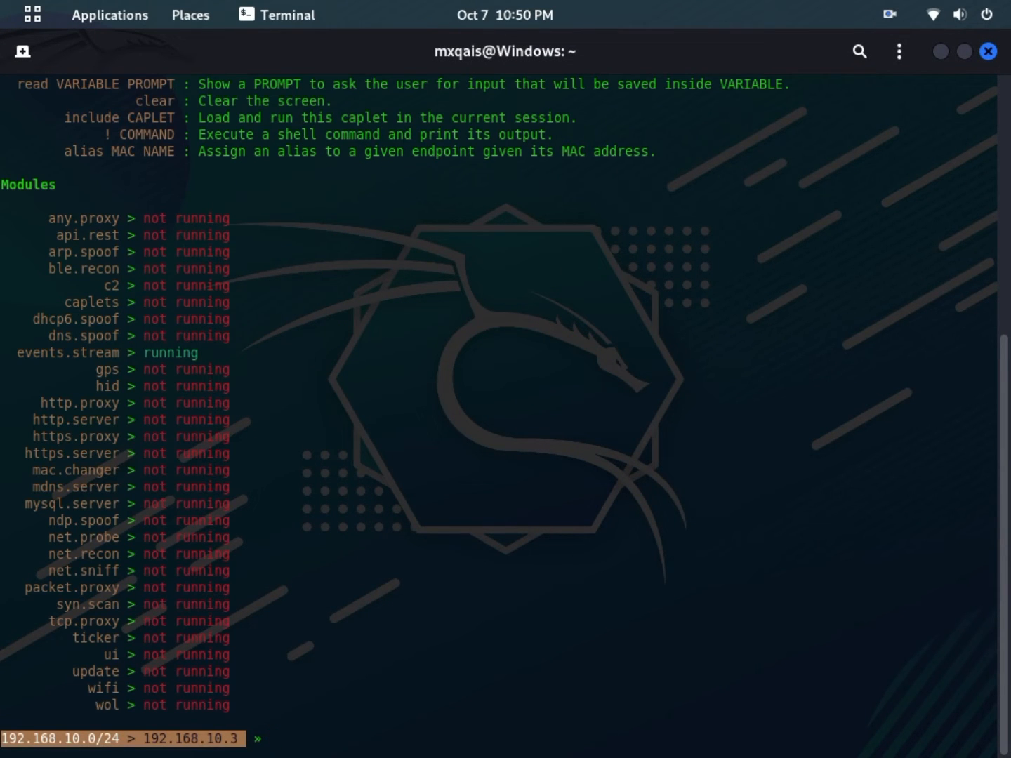
text(wifi.reco)
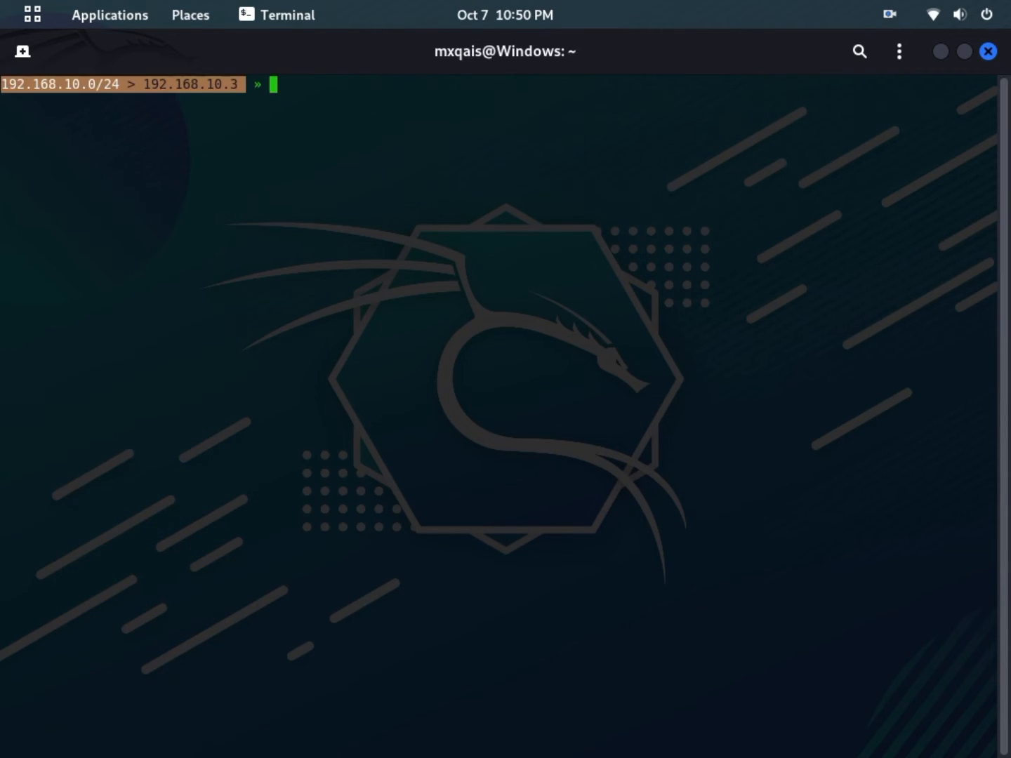
text(help)
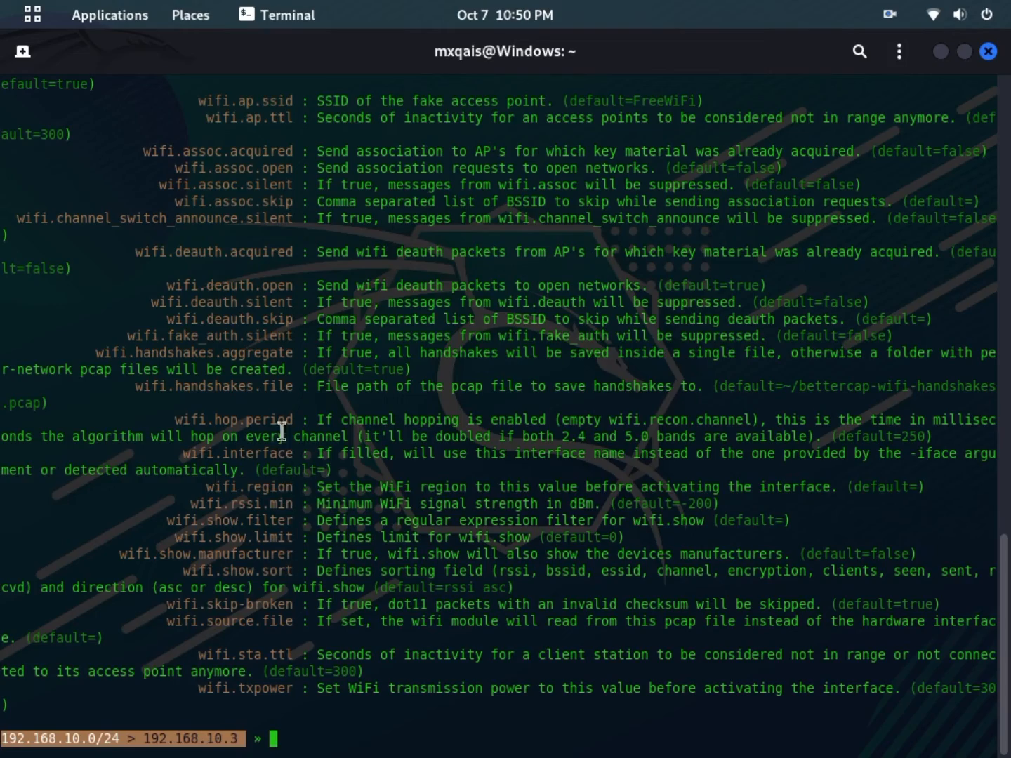
scroll(down, 3)
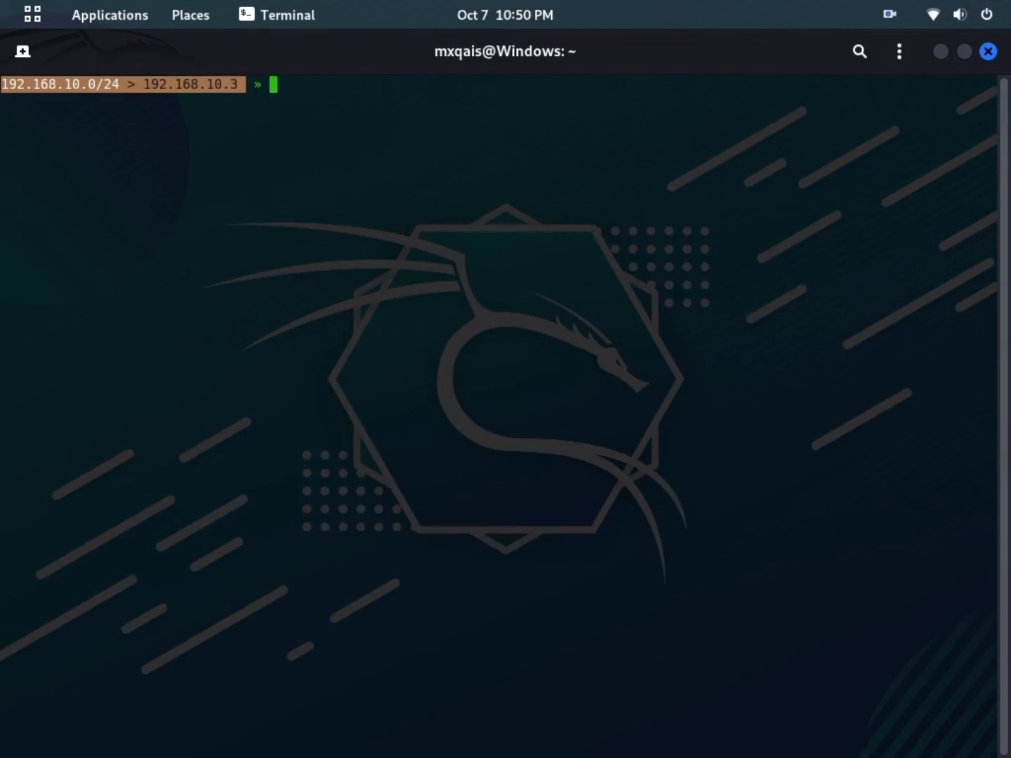
text(help)
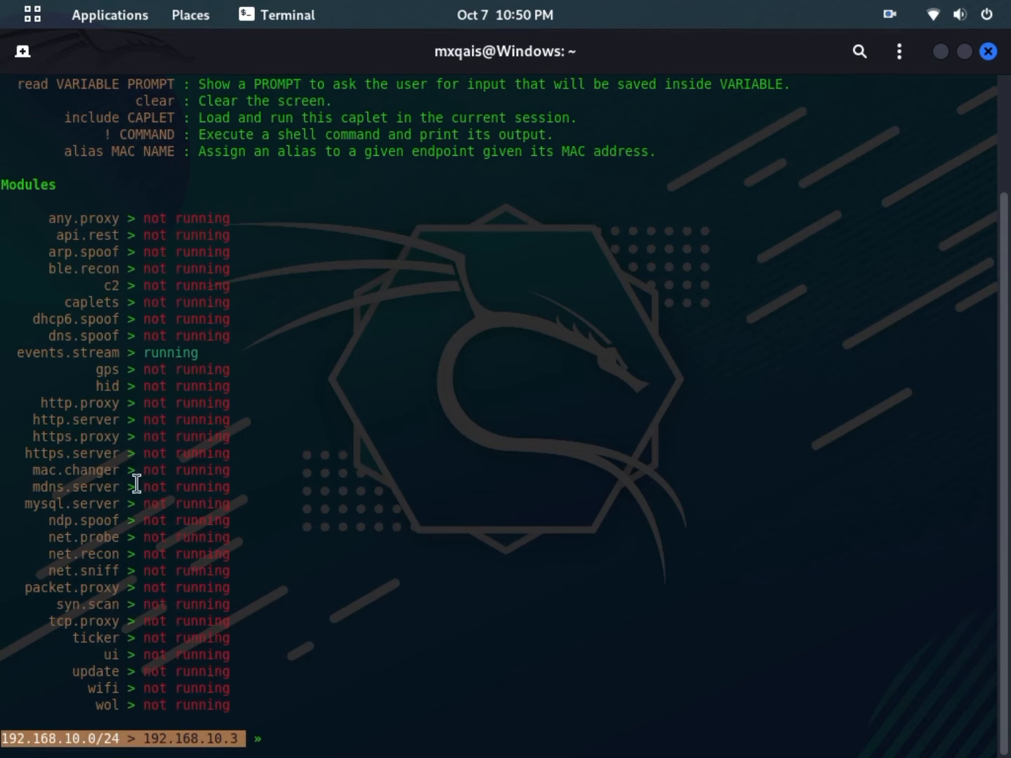
mouse_move(307, 392)
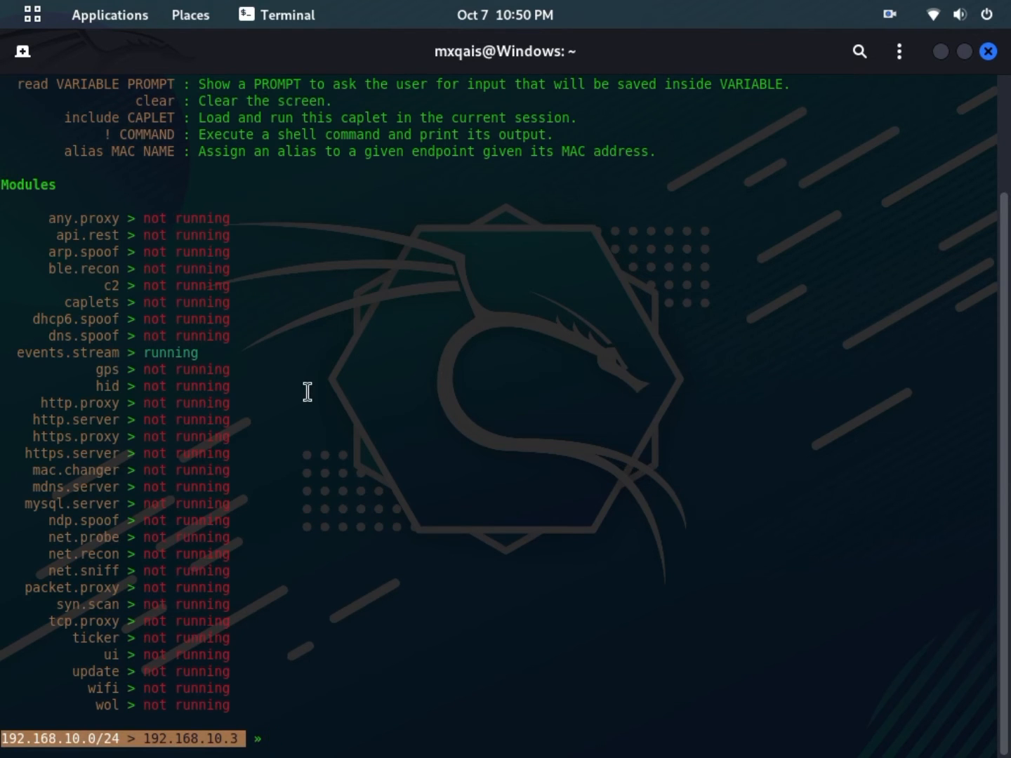
text(help arp.spoof)
text(net.show)
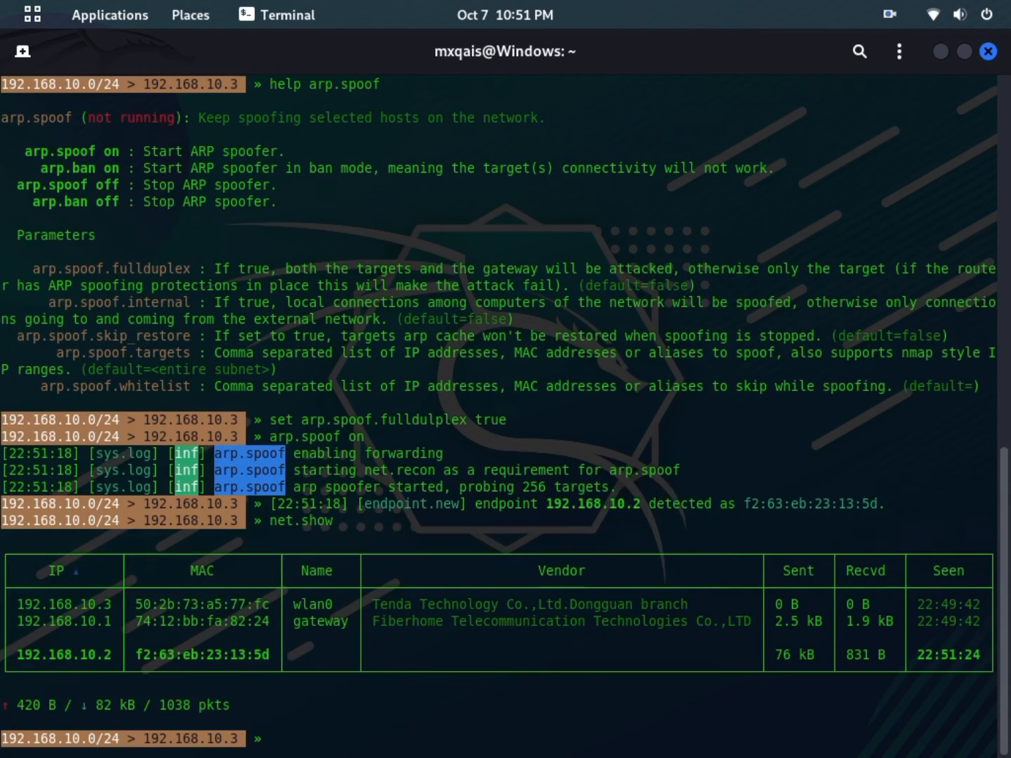
Check 'help' for running arp.spoof and net.recon, then turn 'net.probe' on.
text(ls)
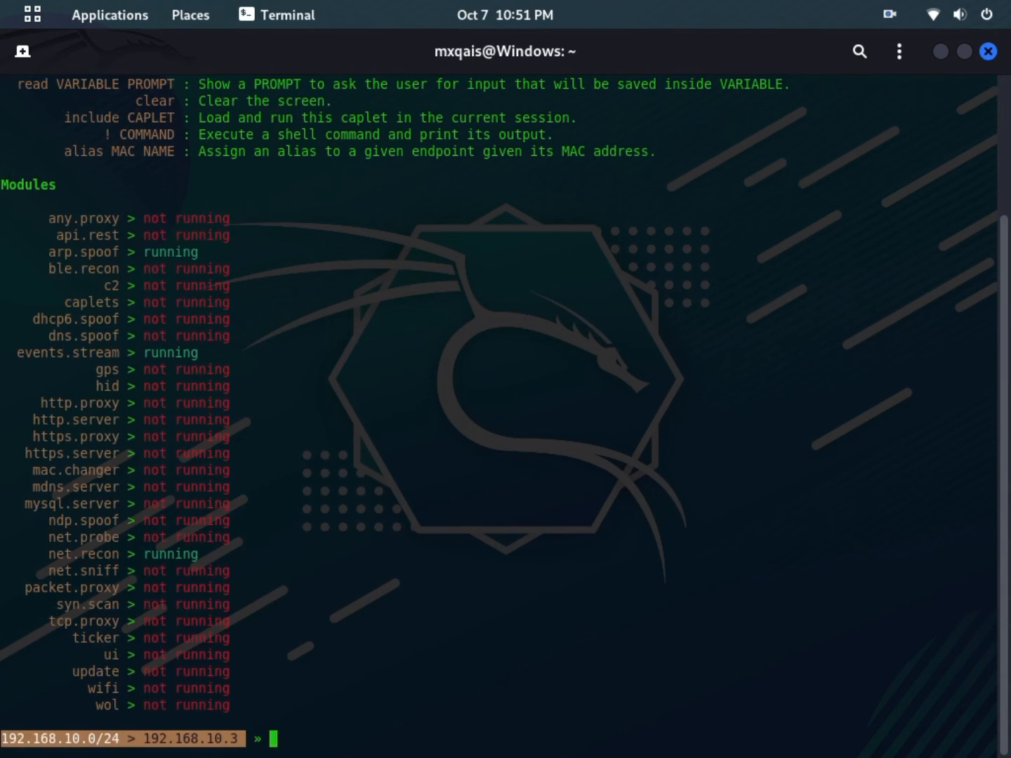
text(net.rp)
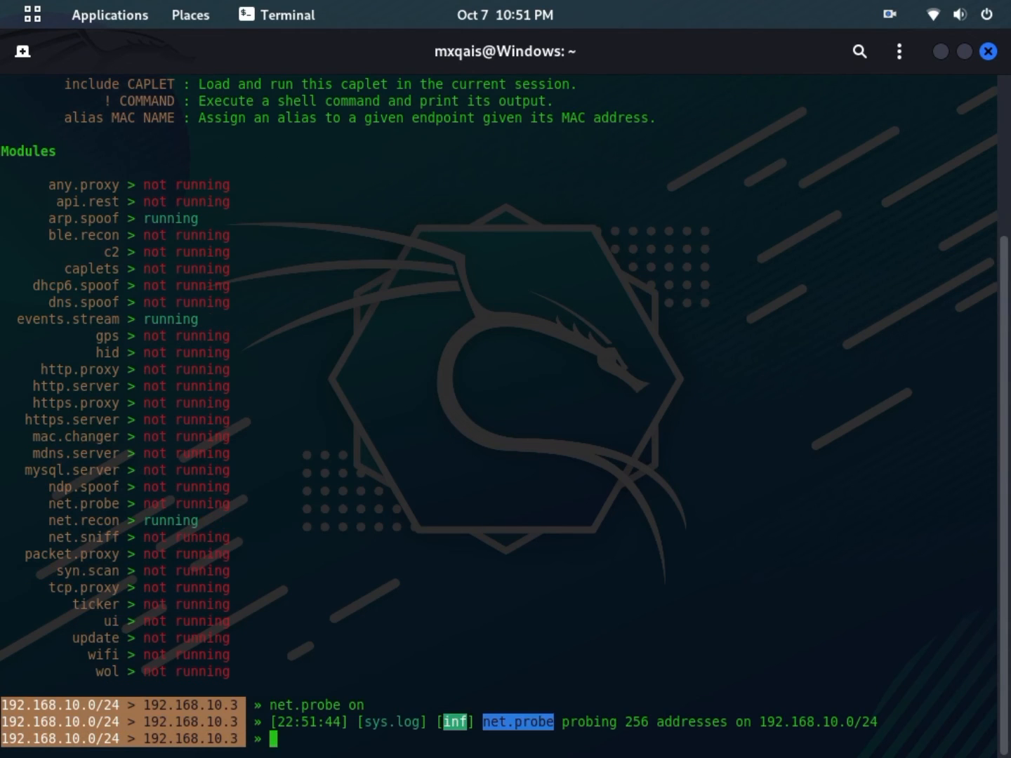
Try bare 'mac.changer', then run 'help mac.changer' to list its address and iface parameters.
text(net.)
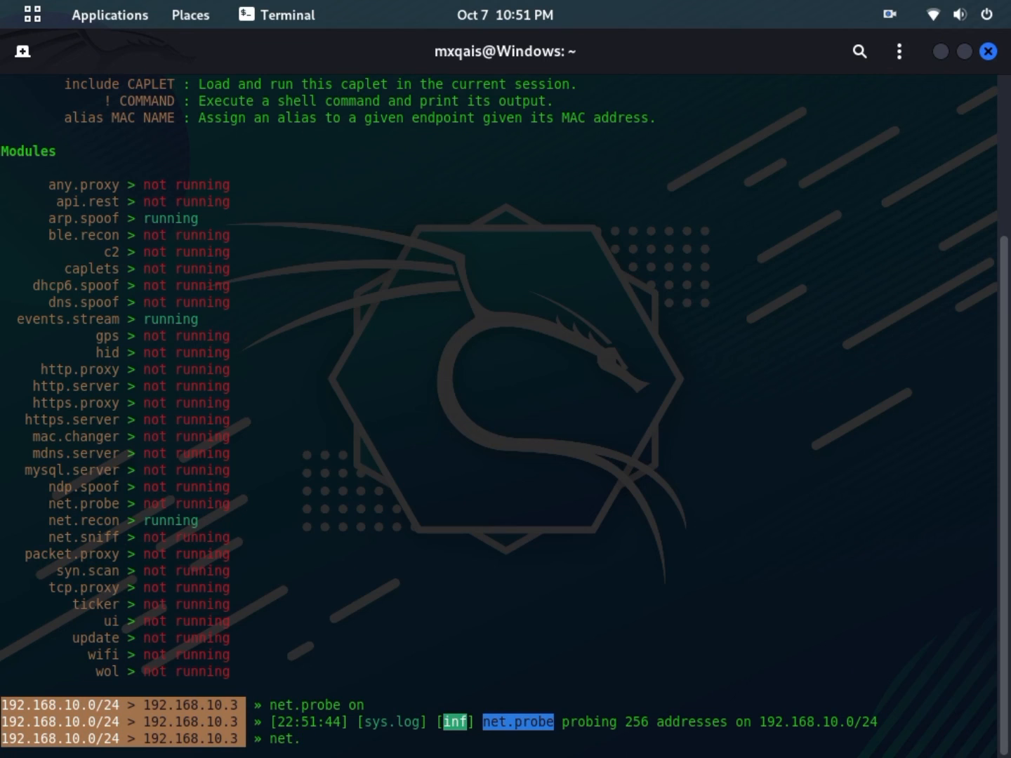
text(mac.changer)
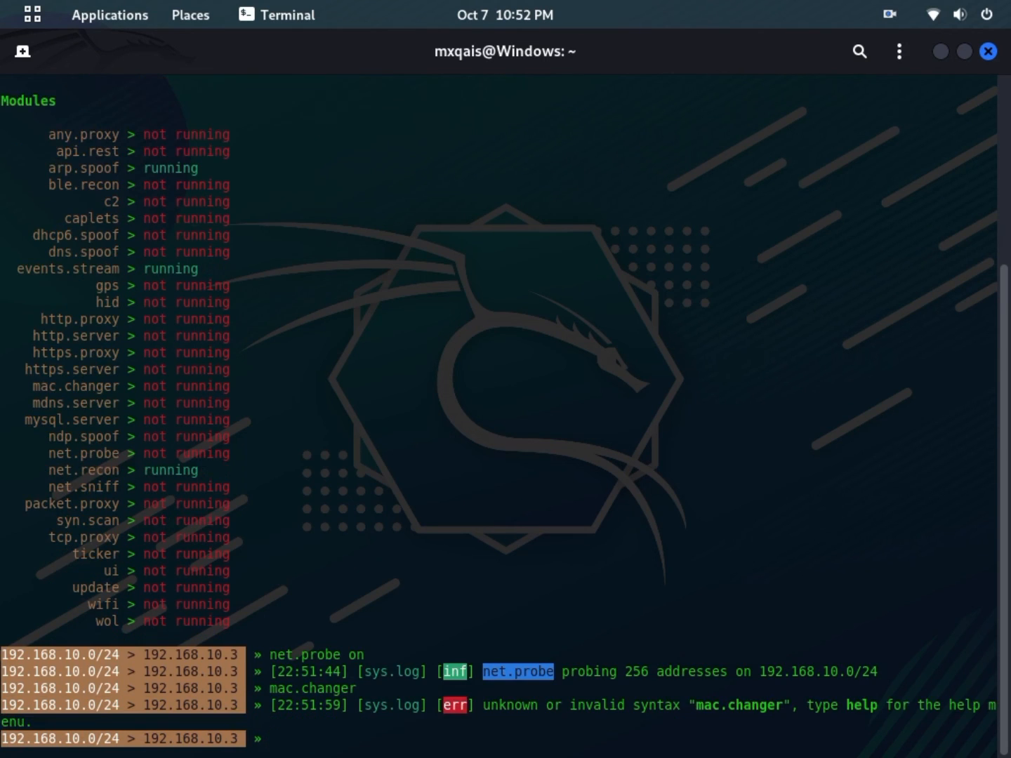
text(help mac.changer)
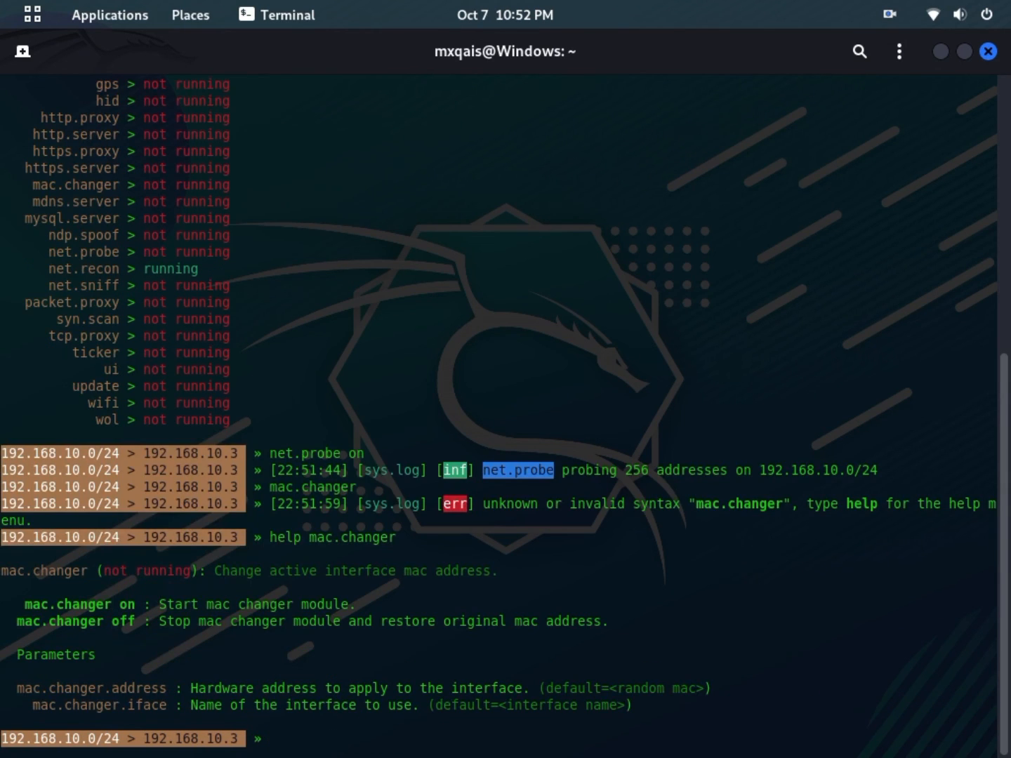
text(mac)
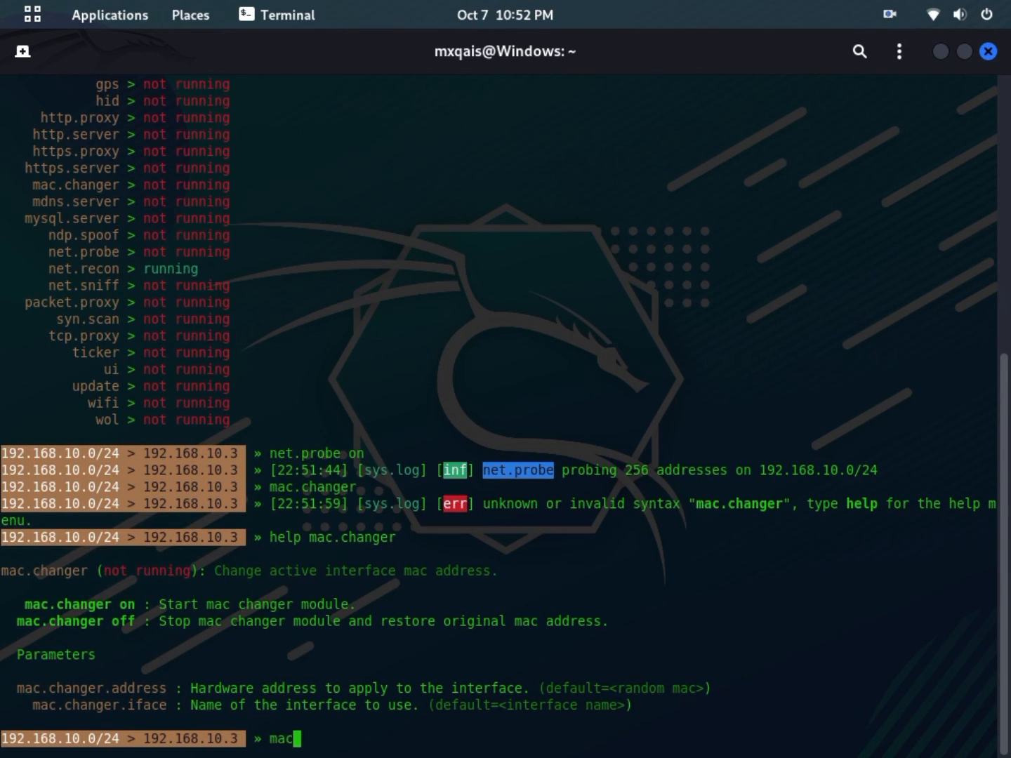